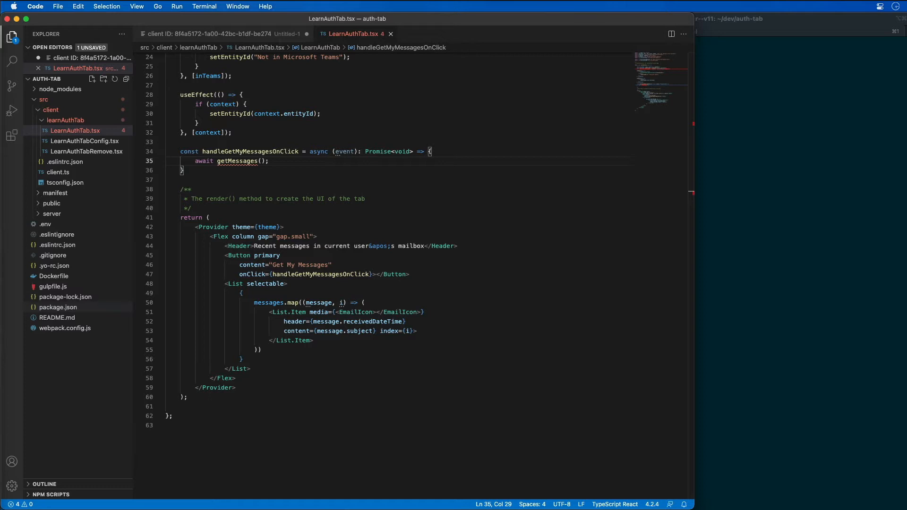
- Paste getMessages below handleGetMyMessagesOnClick, calling me/messages via MicrosoftGraphClient with top(15)
left_click(201, 180)
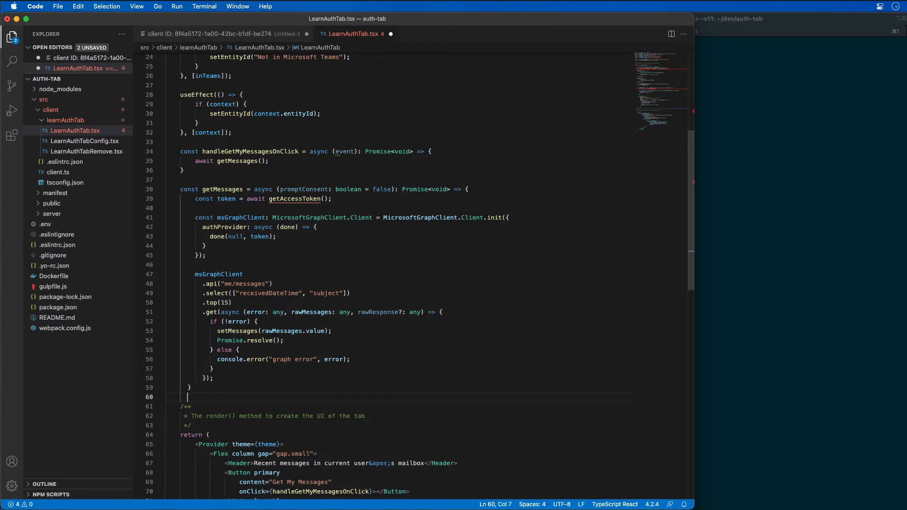
double_click(221, 189)
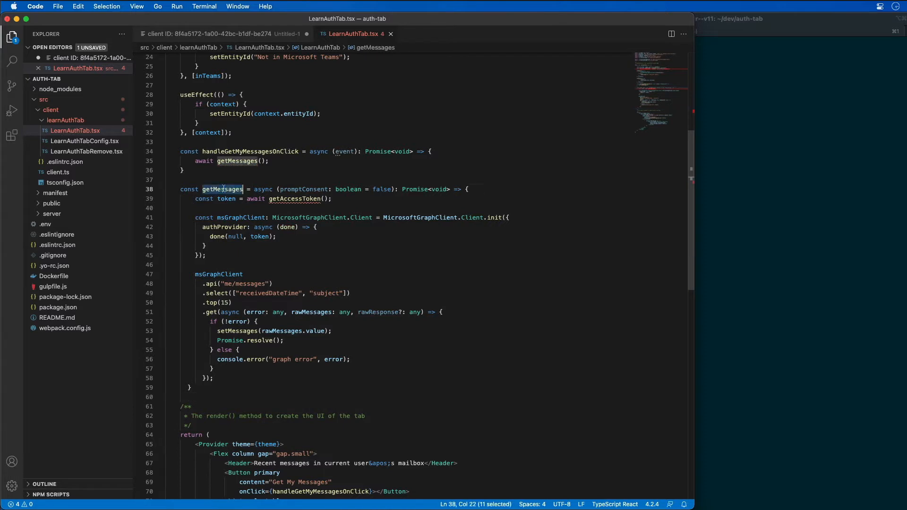
left_click(228, 189)
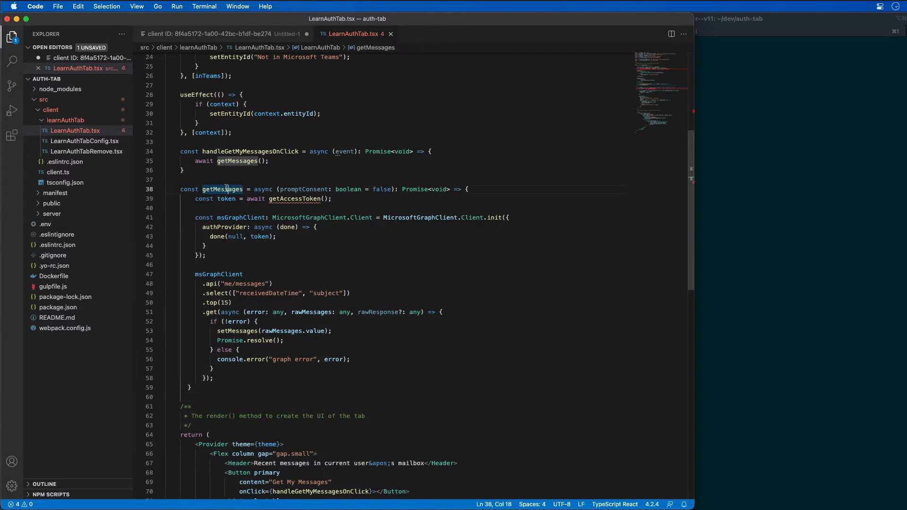
mouse_move(225, 189)
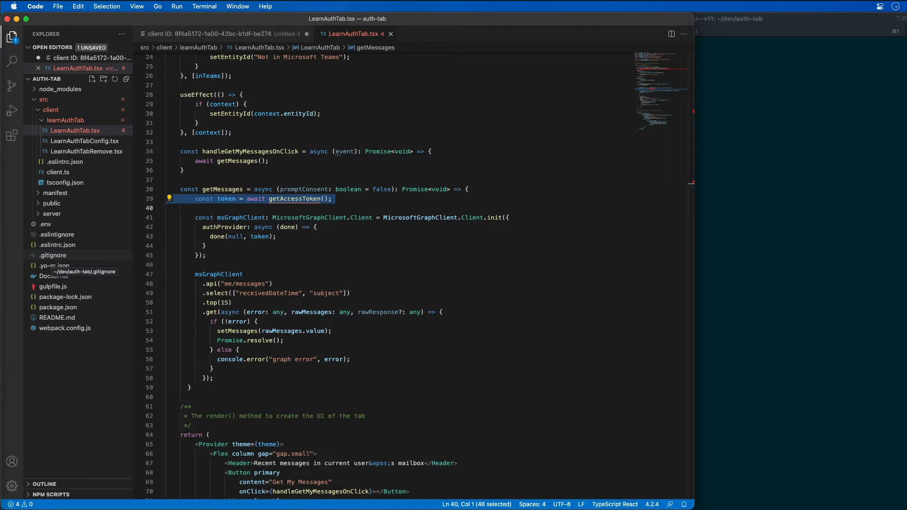
mouse_move(246, 304)
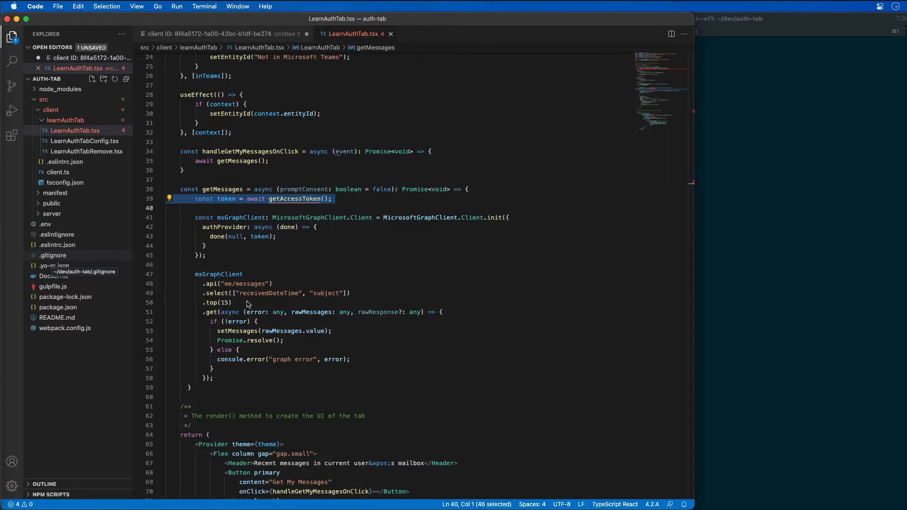
left_click(234, 284)
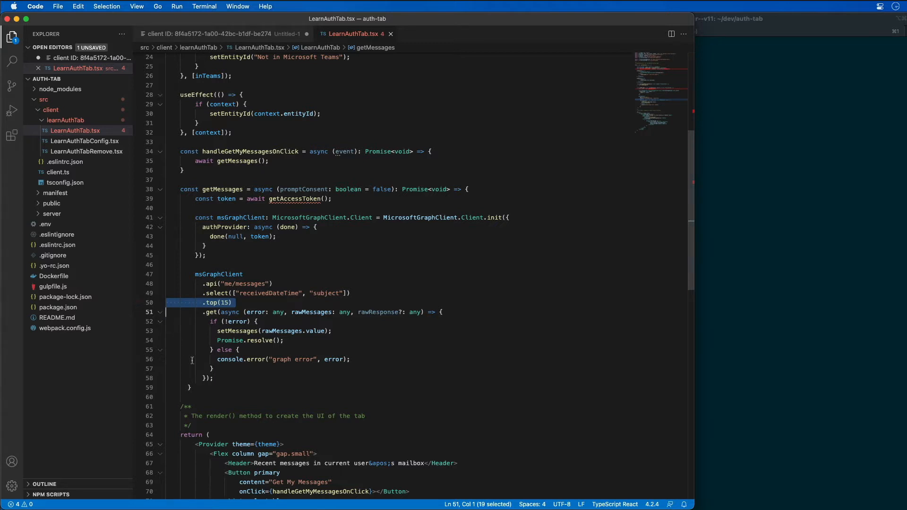
- Paste getAccessToken below getMessages, authenticating through auth-start.html with success/failure callbacks
left_click(206, 398)
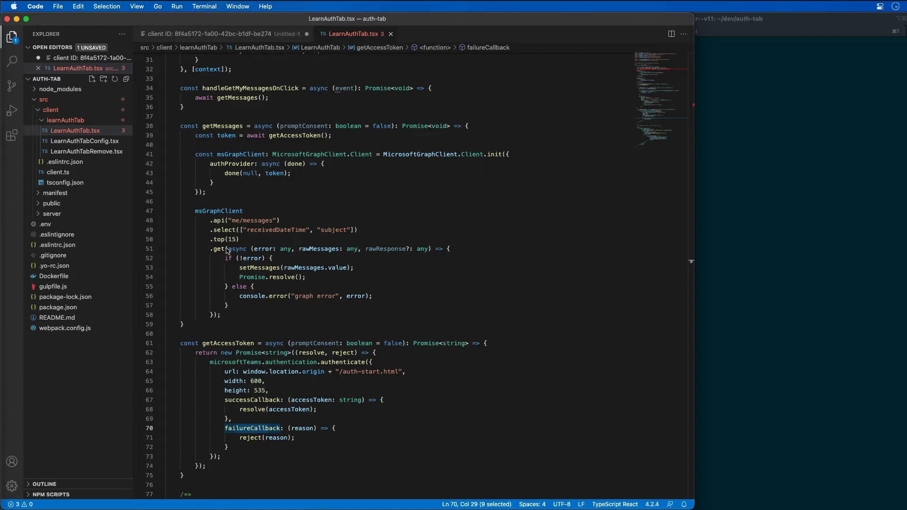
left_click(52, 203)
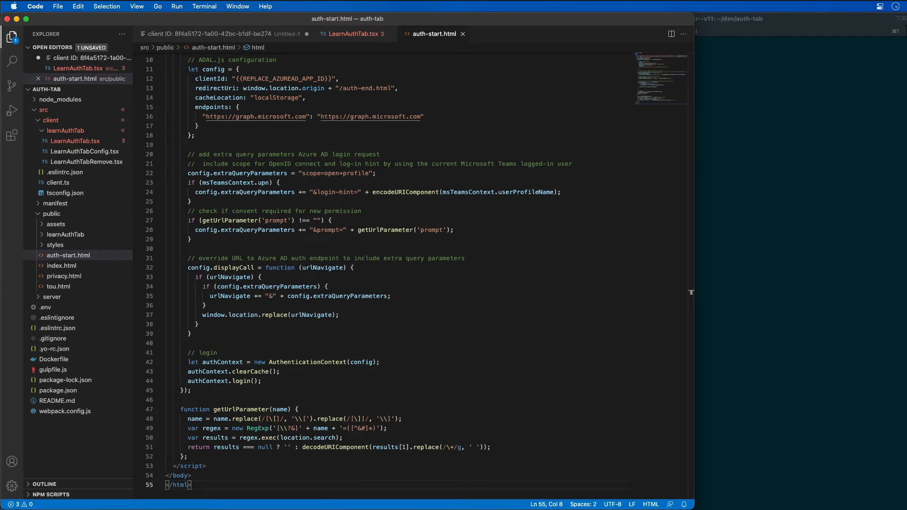
mouse_move(257, 245)
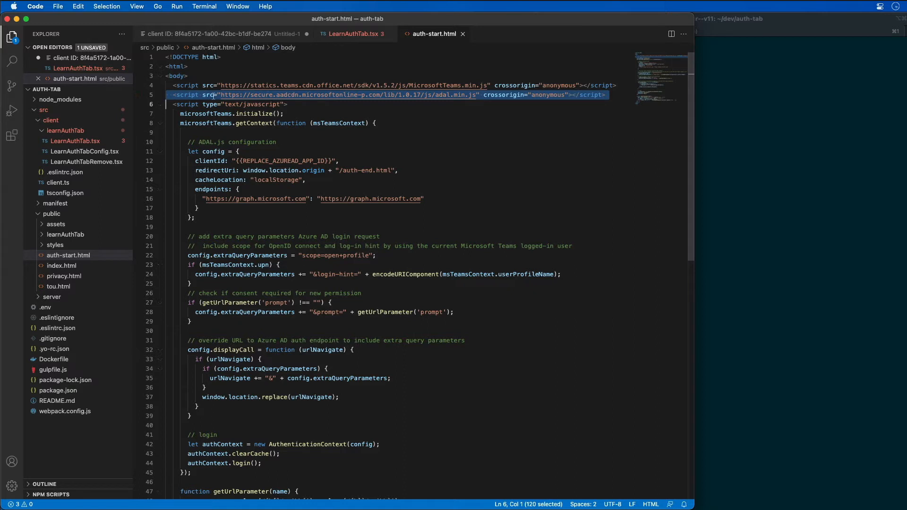
mouse_move(11, 111)
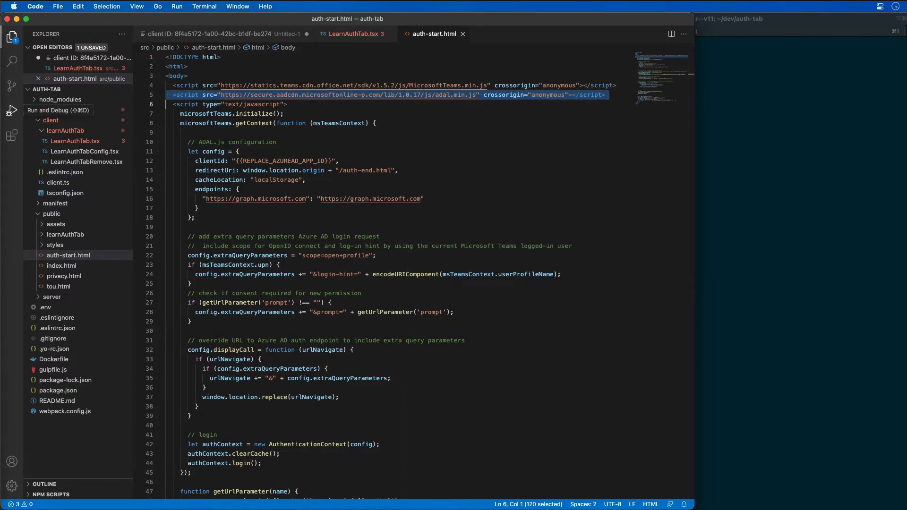
mouse_move(326, 186)
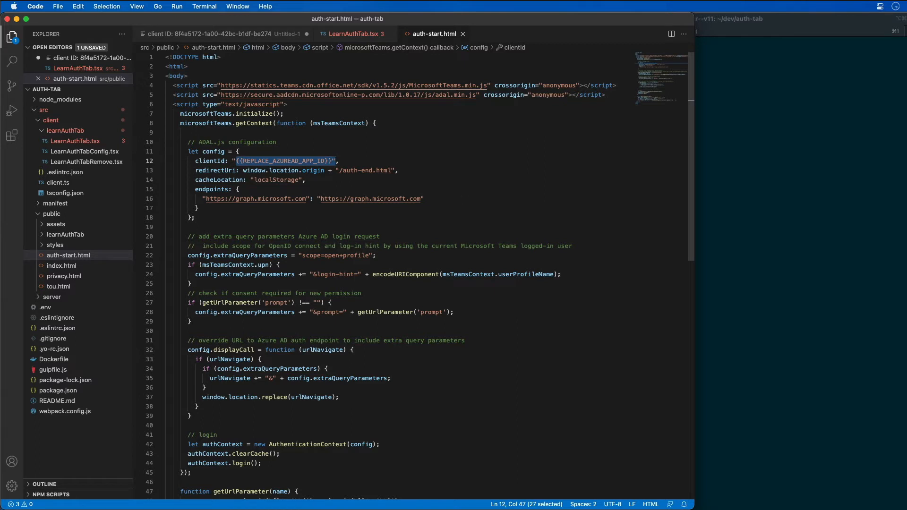
- Replace {{REPLACE_AZUREAD_APP_ID}} in auth-start.html with client ID 8f4a5172-1a00-42bc-b1df-be274158389b
left_click(298, 170)
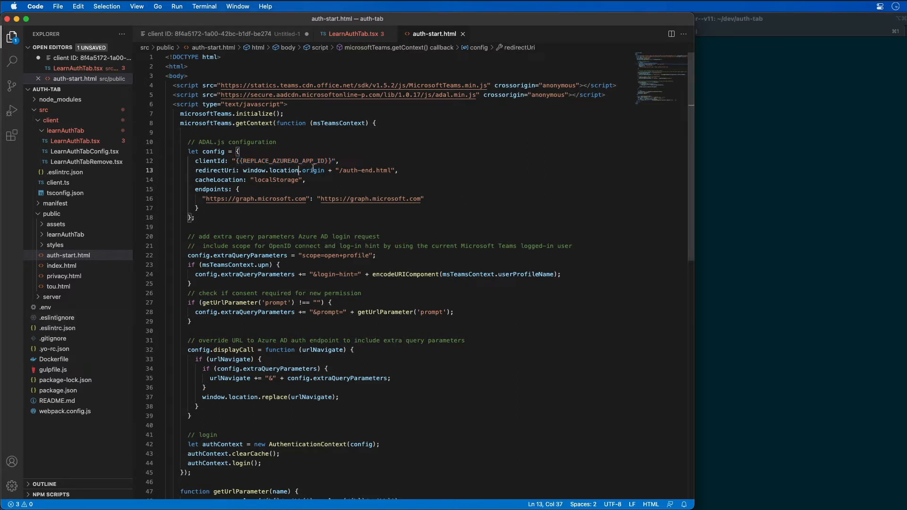
left_click(208, 34)
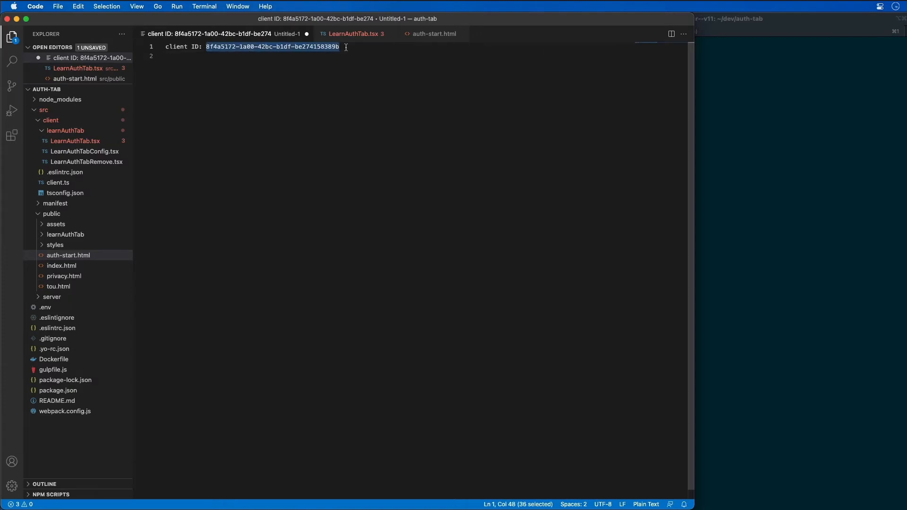
left_click(354, 33)
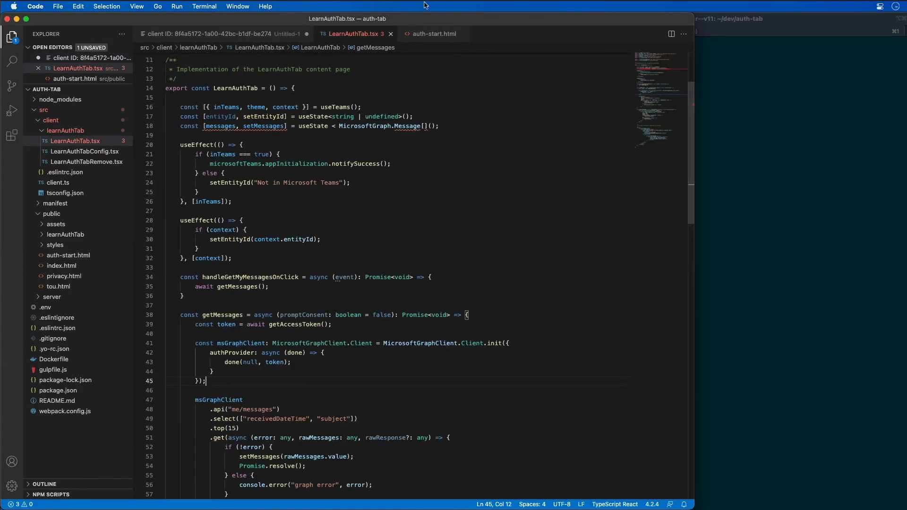
left_click(433, 34)
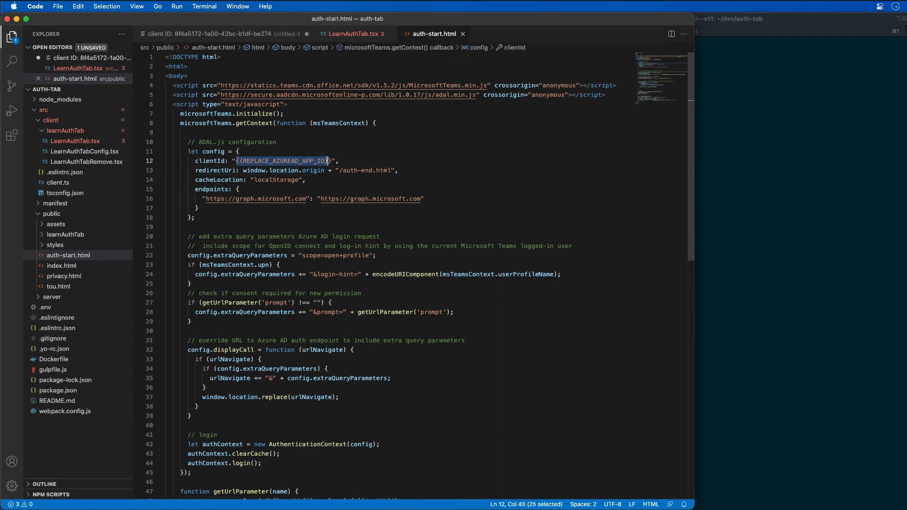
type("8f4a5172-1a00-42bc-b1df-be274158389b\",")
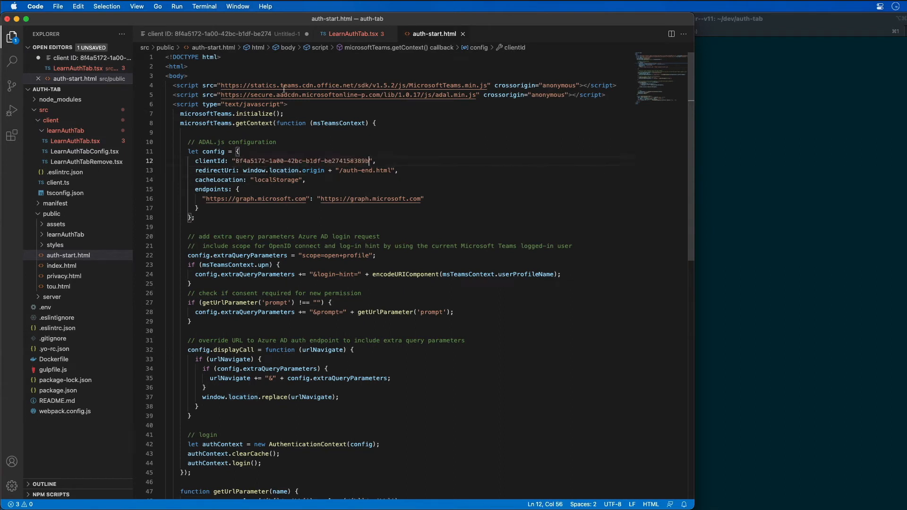
mouse_move(84, 161)
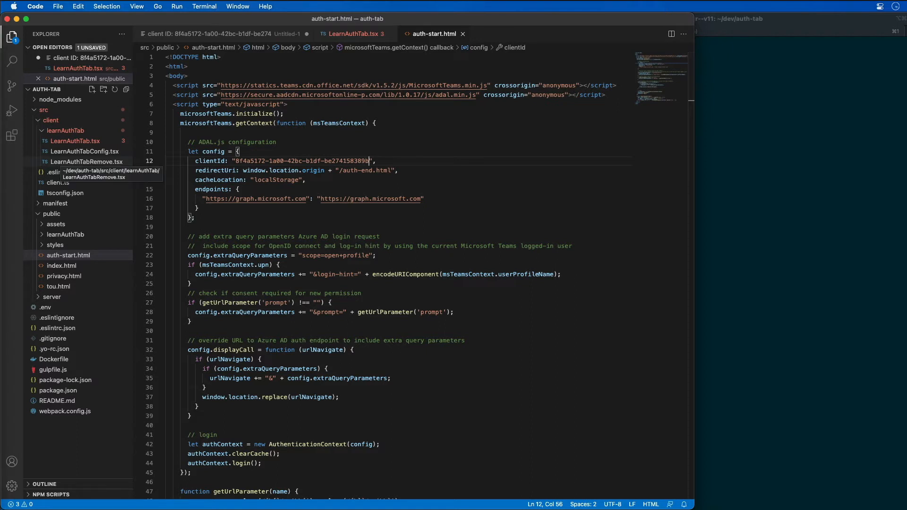
mouse_move(342, 209)
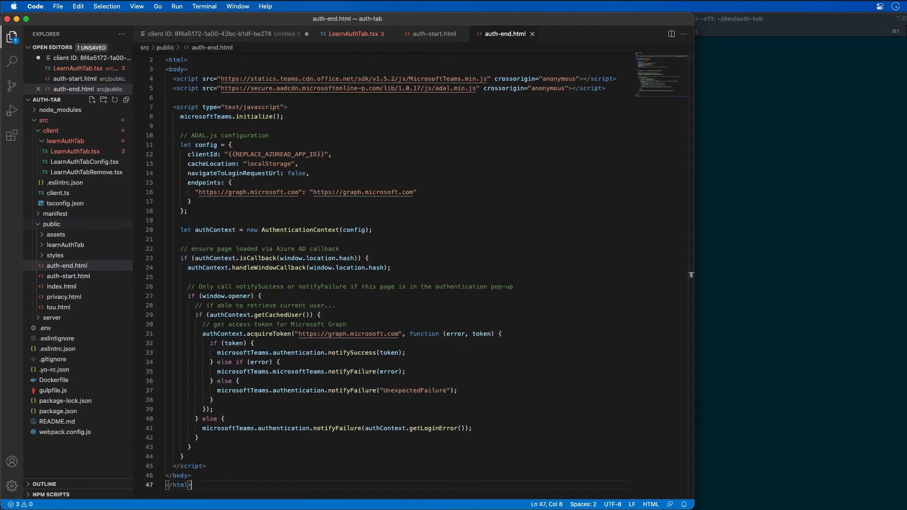
- Set auth-end.html's clientId placeholder to 8f4a5172-1a00-42bc-b1df-be274158389b
left_click(206, 33)
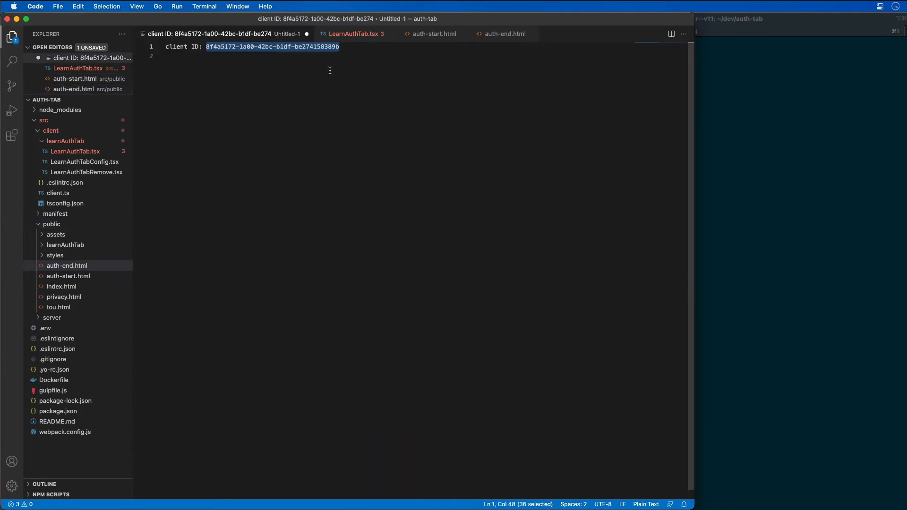
left_click(503, 33)
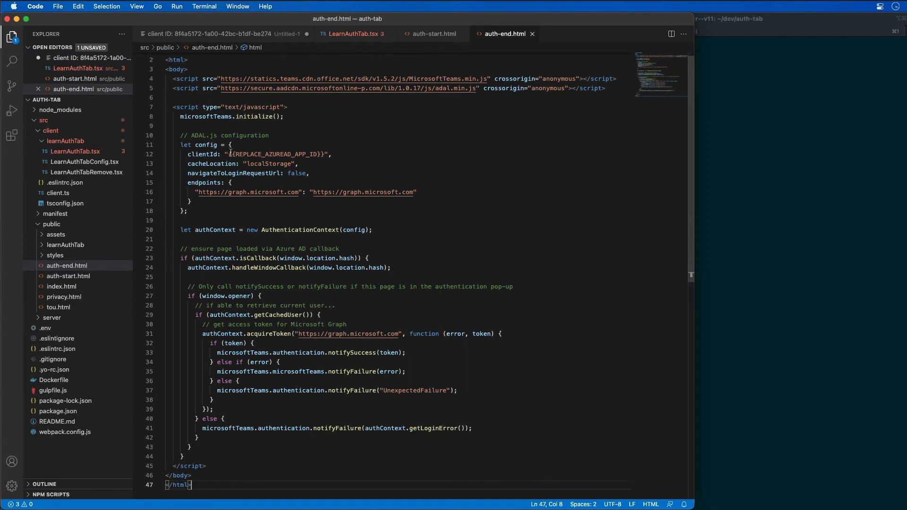
double_click(279, 154)
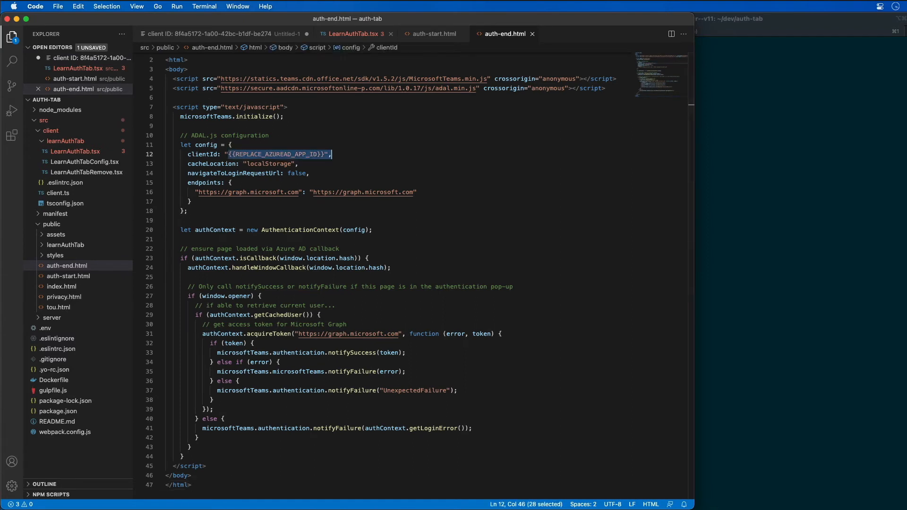
type("8f4a5172-1a00-42bc-b1df-be274158389b\",")
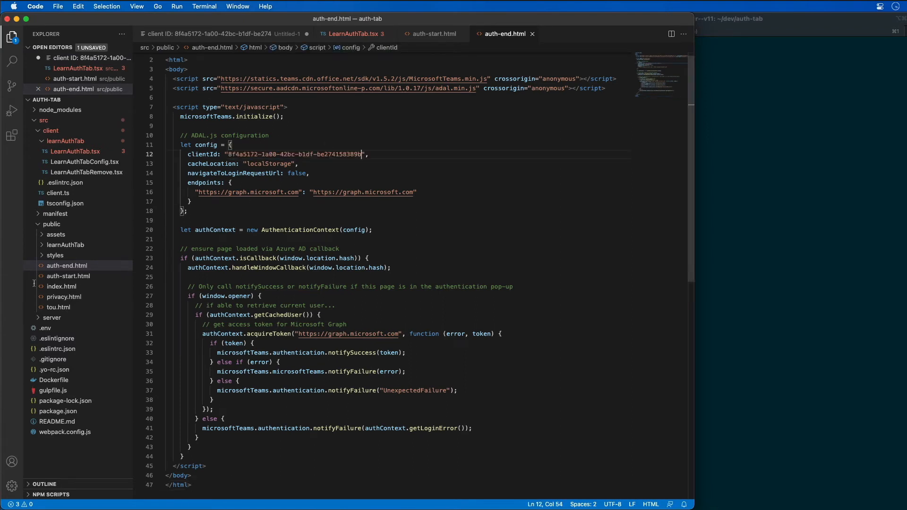
mouse_move(61, 286)
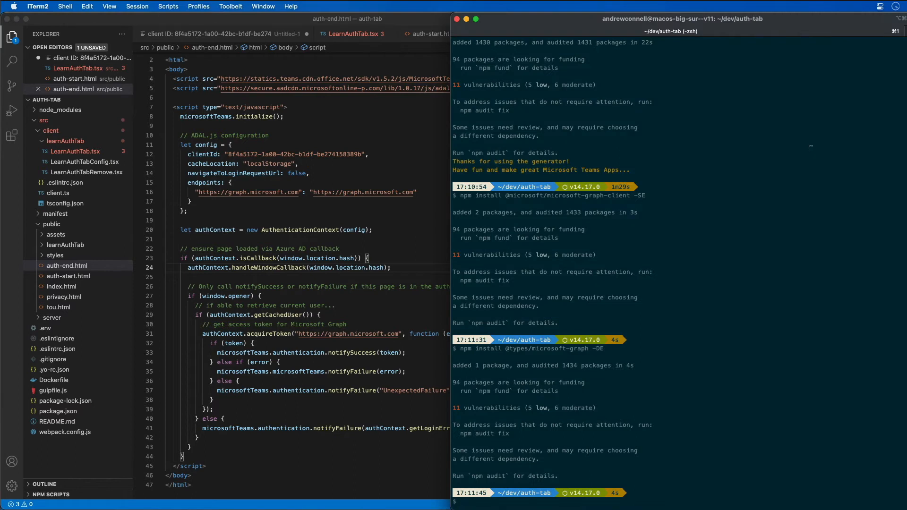
- Type 'gulp ngrok-serve' in iTerm2 and set NGROK_SUBDOMAIN to 'andrewc' in .env
type("gulp")
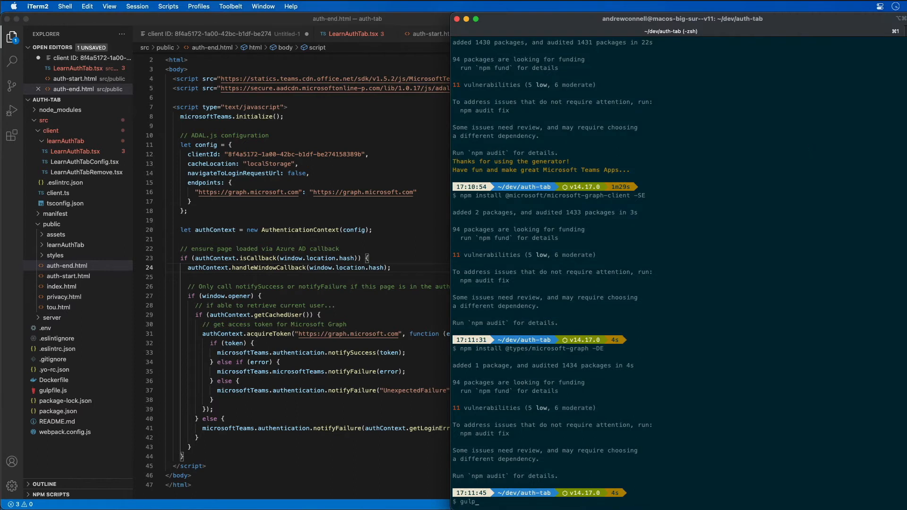
type("ngrok-serve")
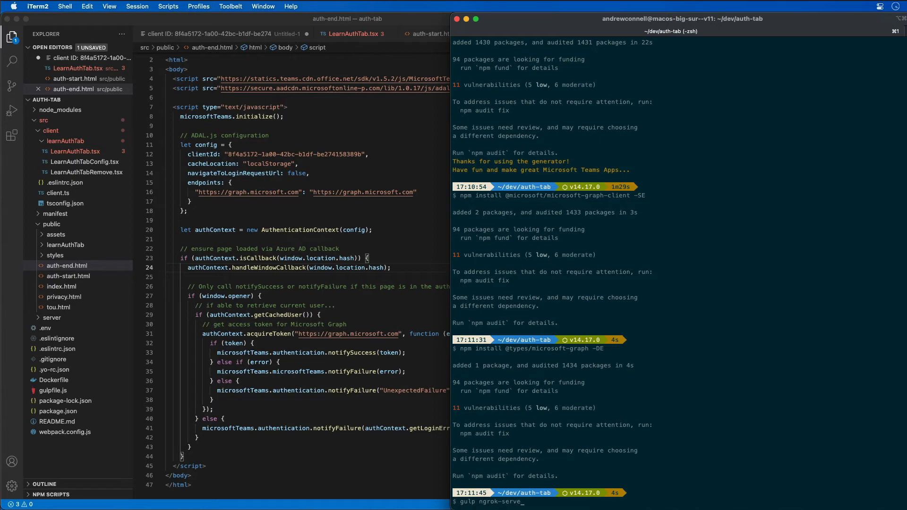
left_click(46, 328)
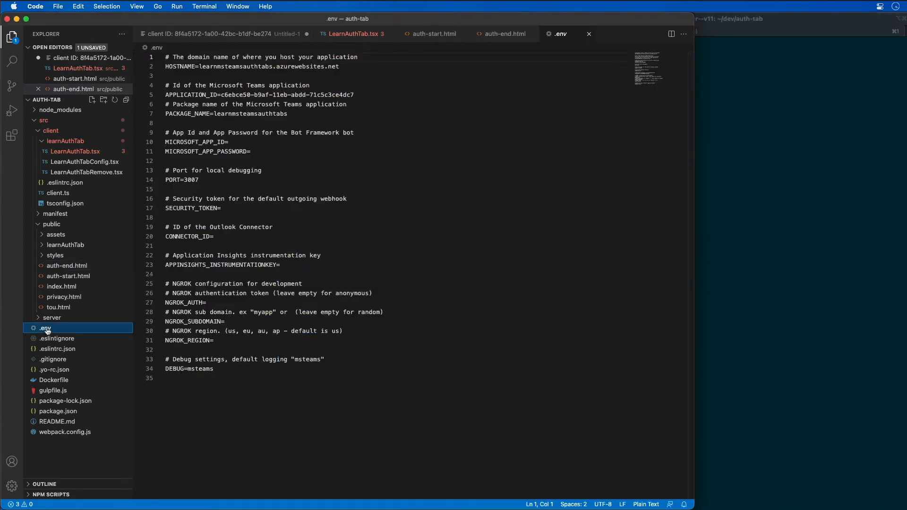
type("andrewconnell")
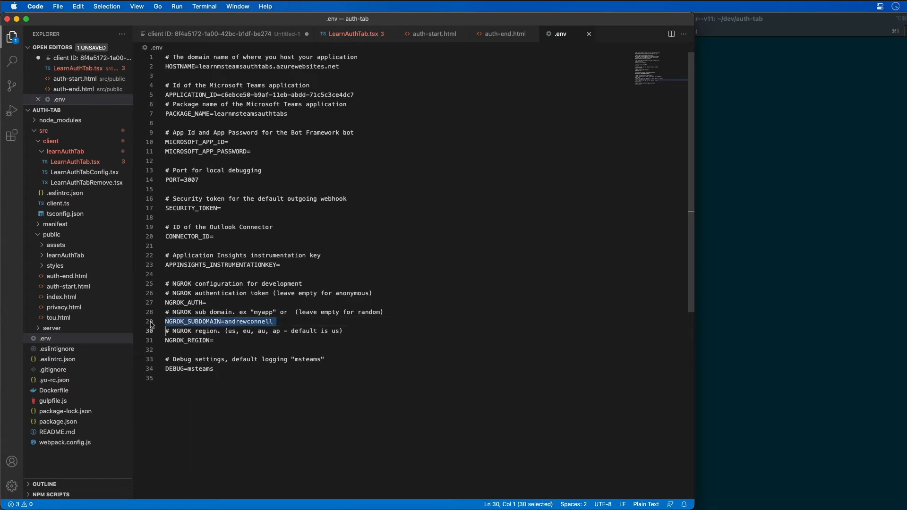
mouse_move(508, 319)
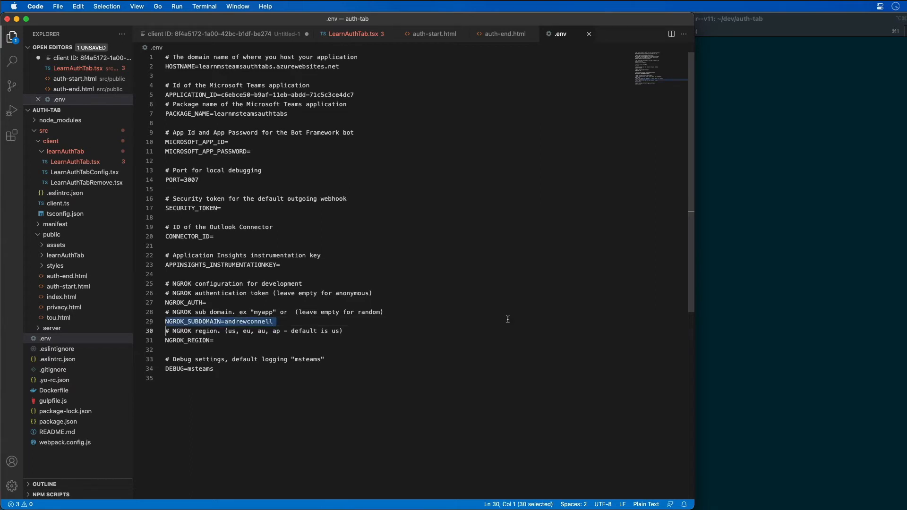
mouse_move(651, 336)
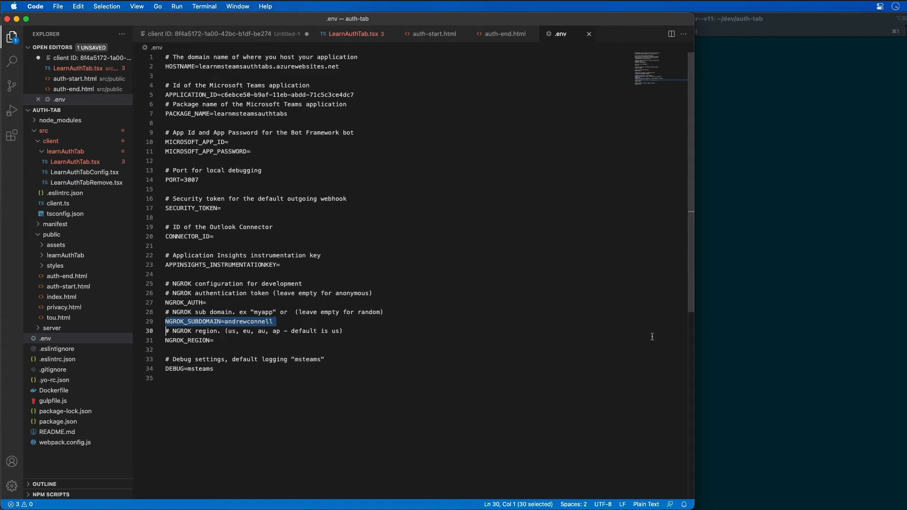
mouse_move(732, 342)
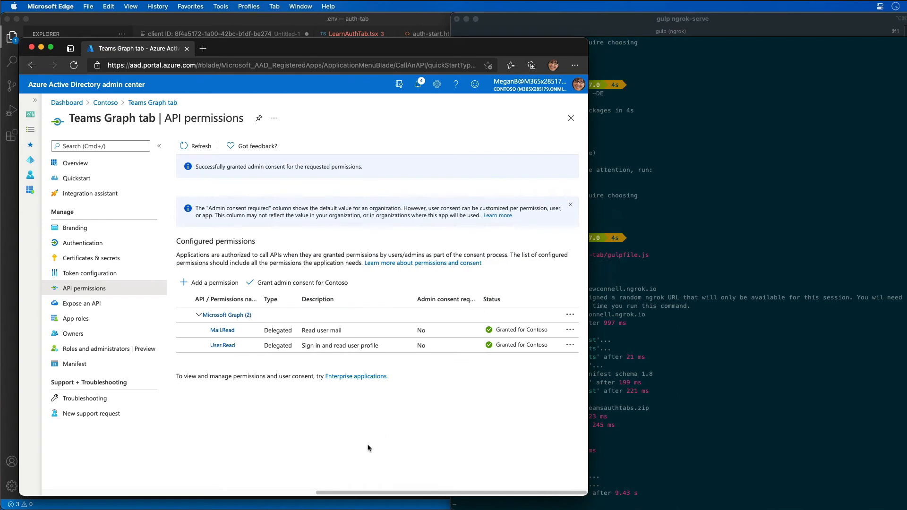
- Return from the Teams Graph tab app's overview to Contoso's app registrations list
left_click(75, 163)
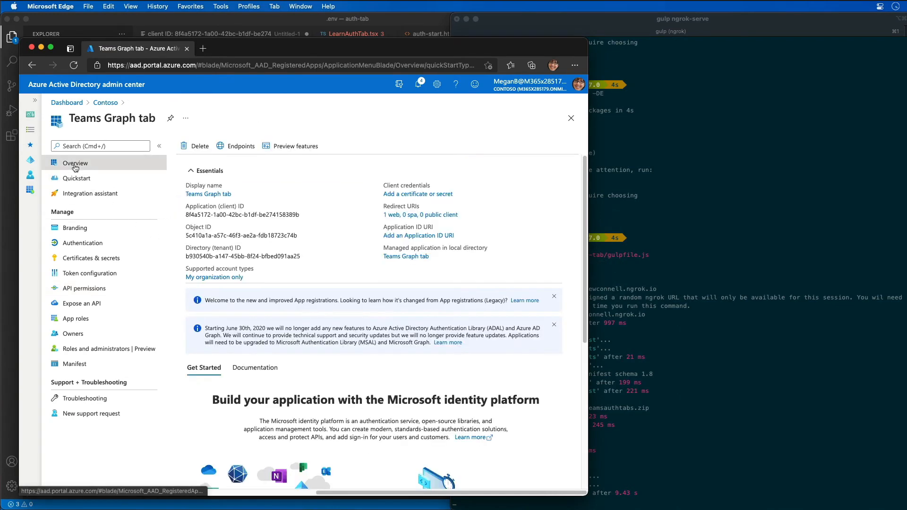
left_click(82, 242)
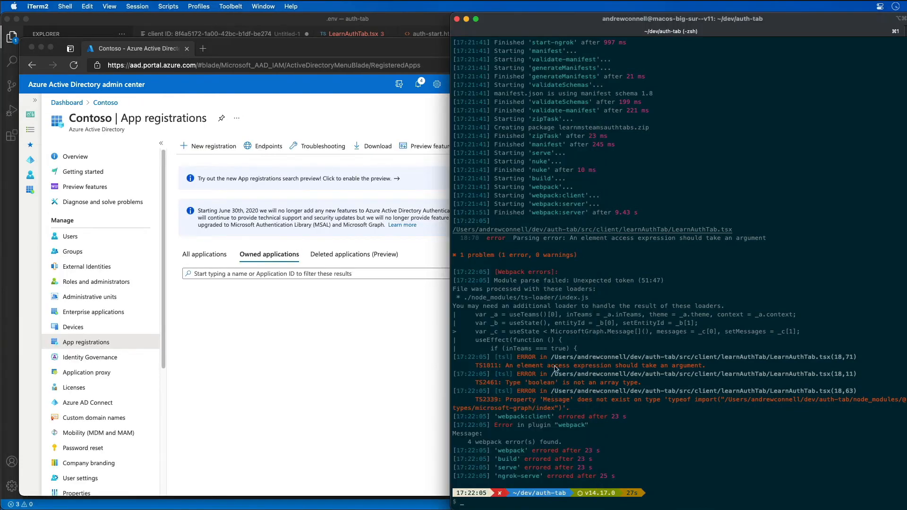
mouse_move(384, 60)
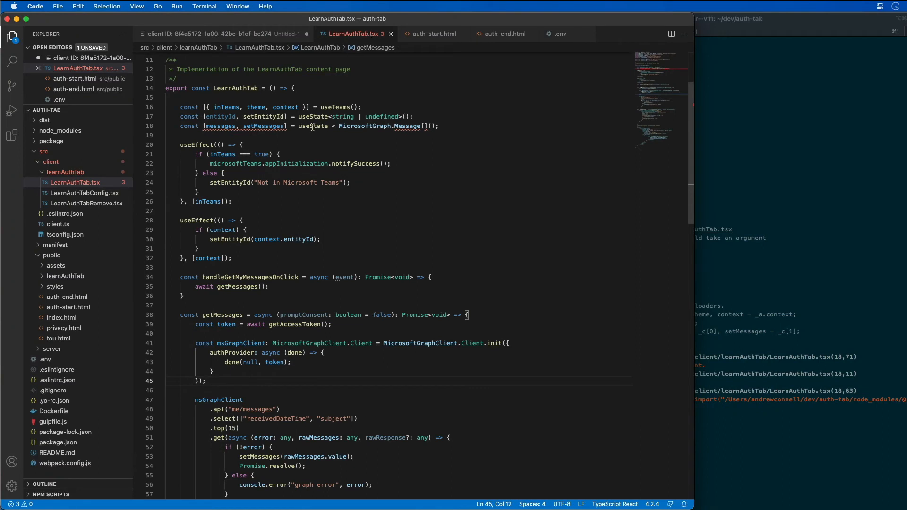
- Change line 18 to useState<MicrosoftGraph.Message[]>([]) in LearnAuthTab.tsx
left_click(431, 126)
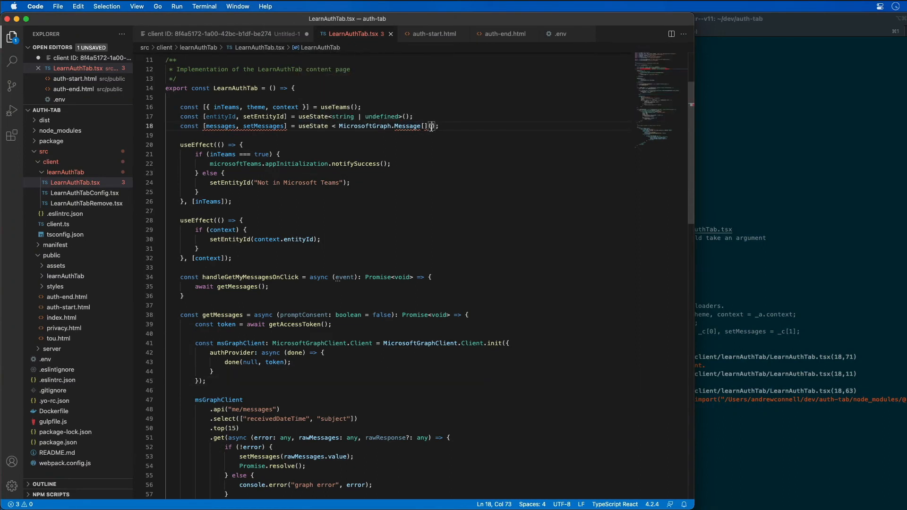
type("[]")
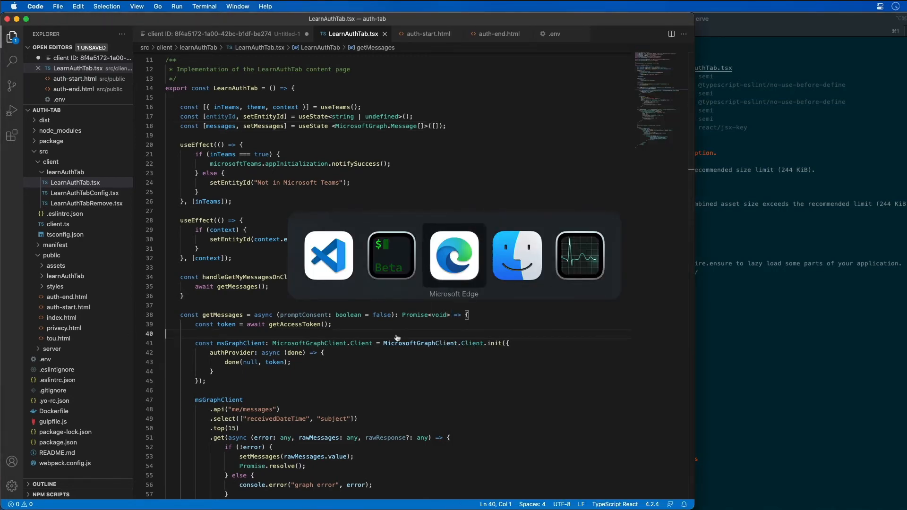
- Upload the learnmsteamstabs zip from dev/auth-tab/package as a custom app for my teams
left_click(453, 255)
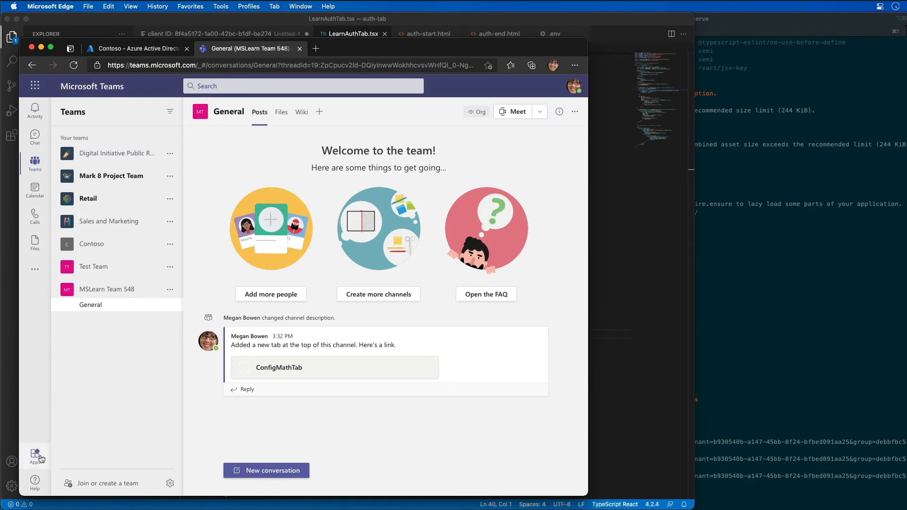
left_click(34, 456)
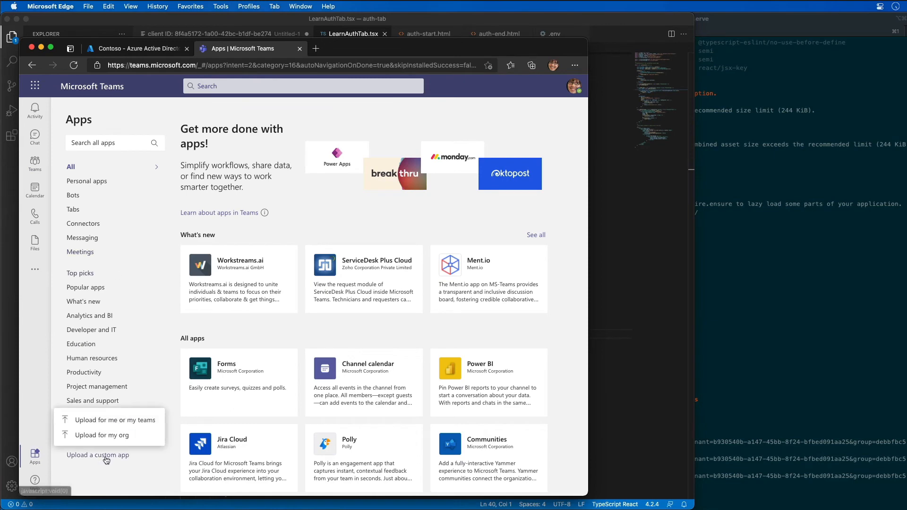
left_click(97, 456)
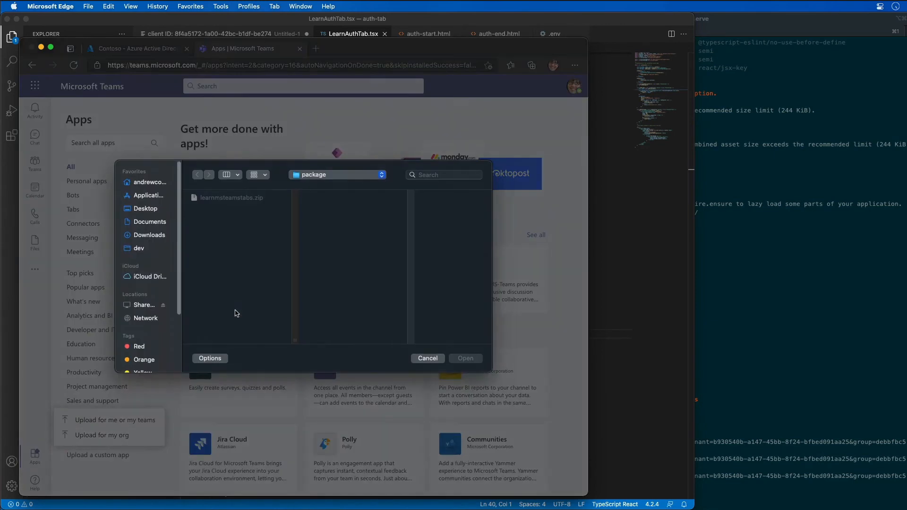
left_click(338, 175)
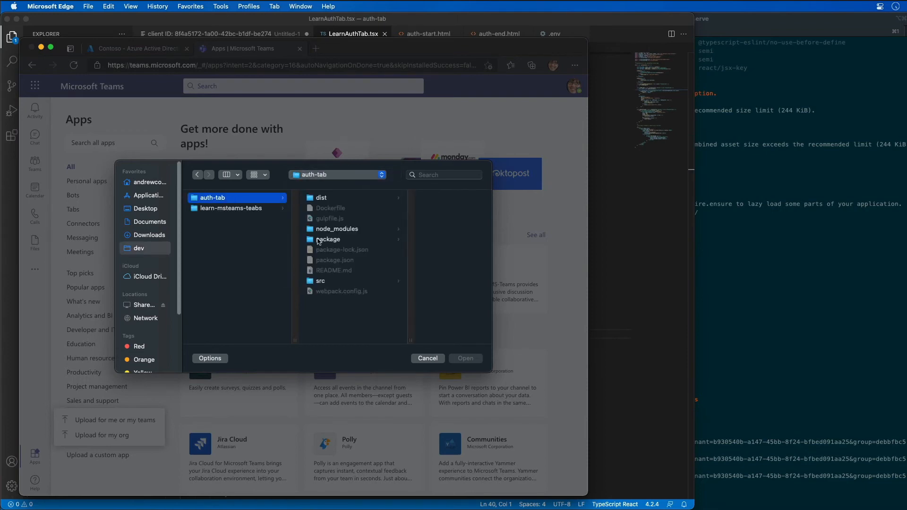
left_click(427, 358)
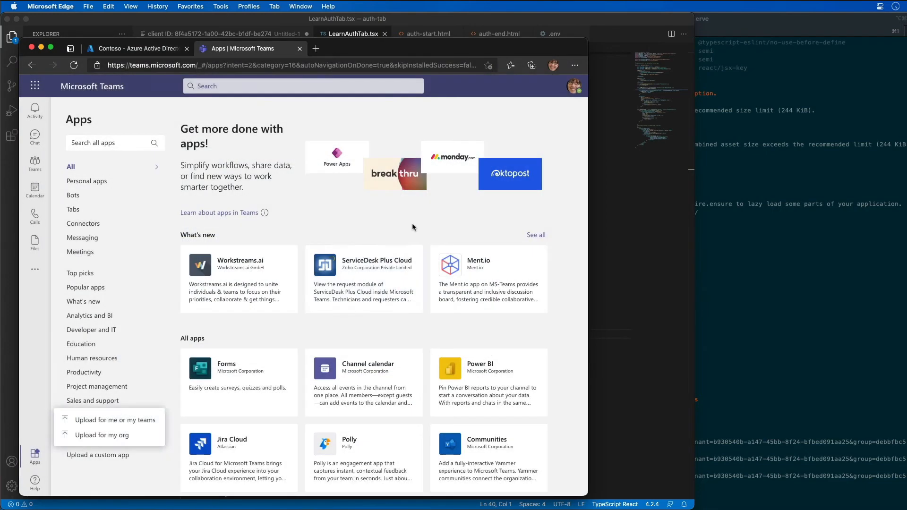
left_click(115, 420)
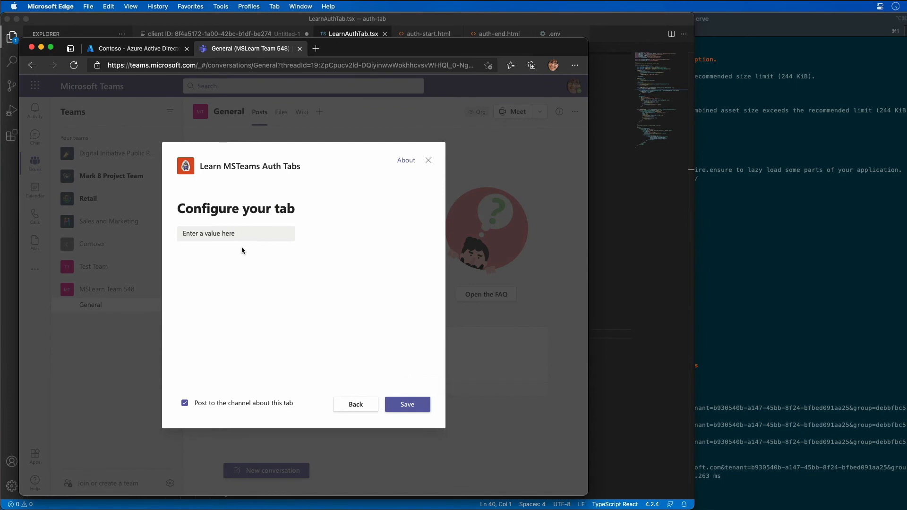
- Enter 'somethi' in the Configure your tab field and save the tab
type("somethi")
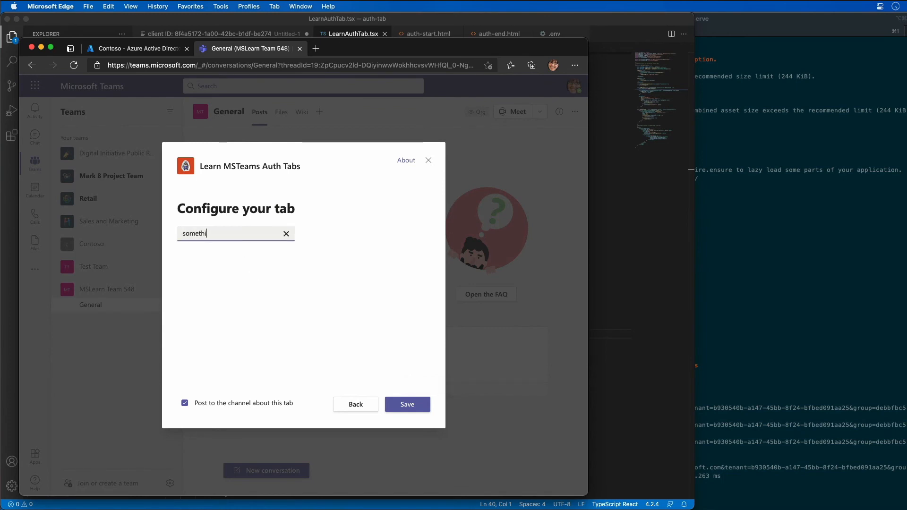
left_click(407, 403)
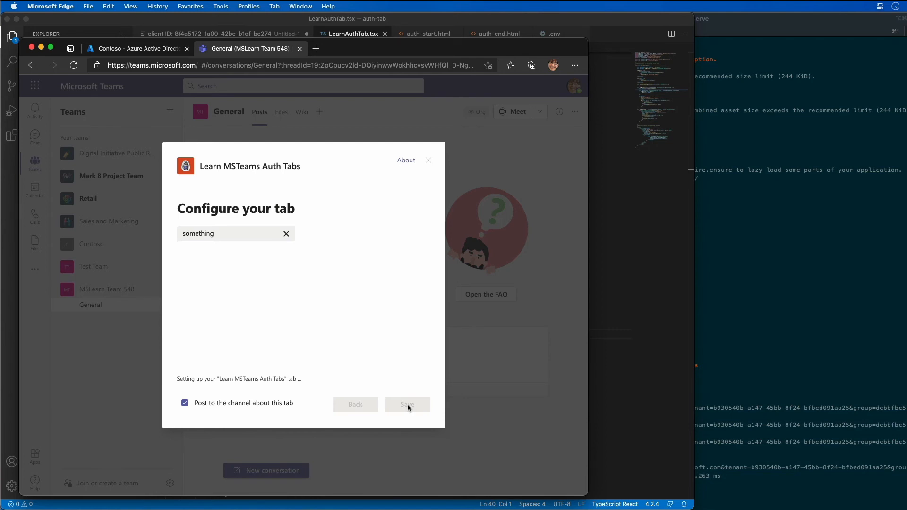
left_click(407, 404)
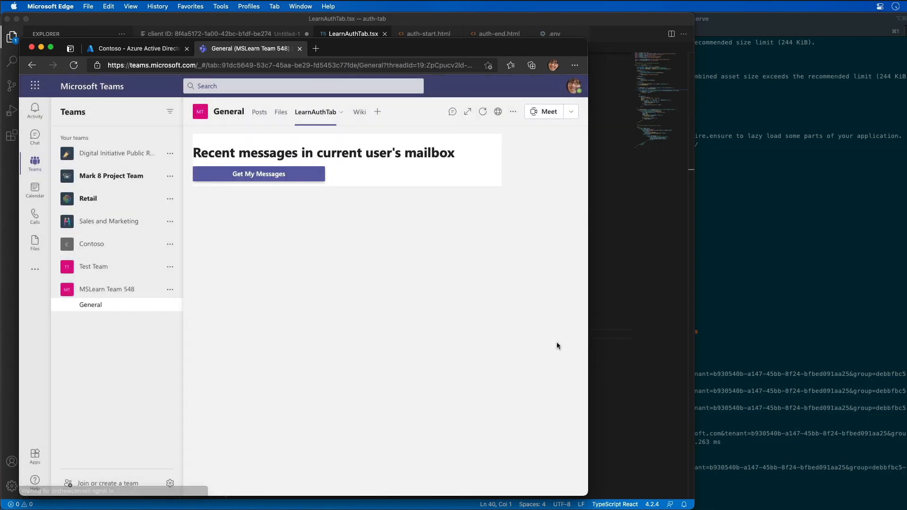
mouse_move(557, 346)
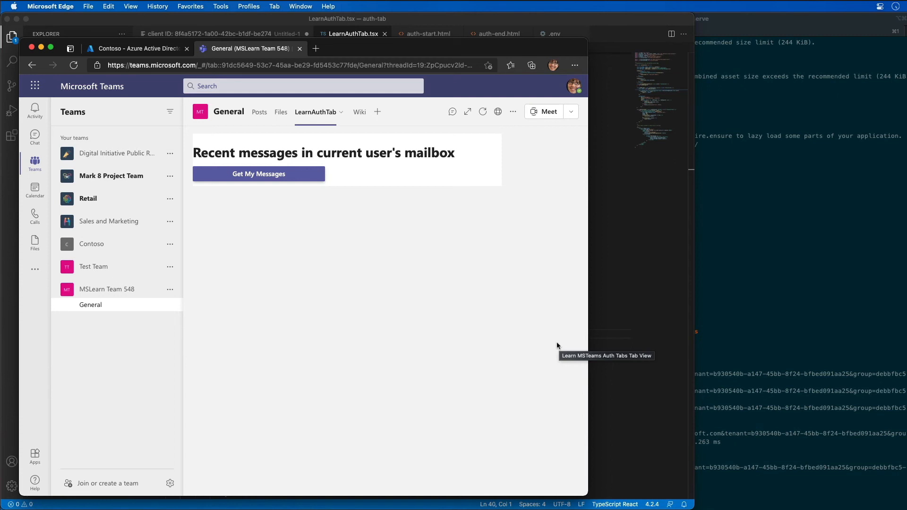
mouse_move(371, 265)
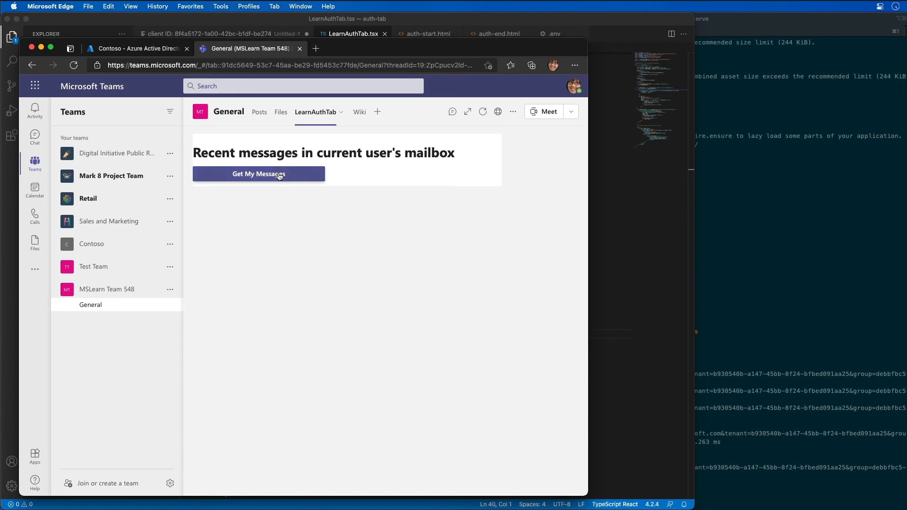
- Click Get My Messages in the LearnAuthTab tab to retrieve recent messages
left_click(259, 173)
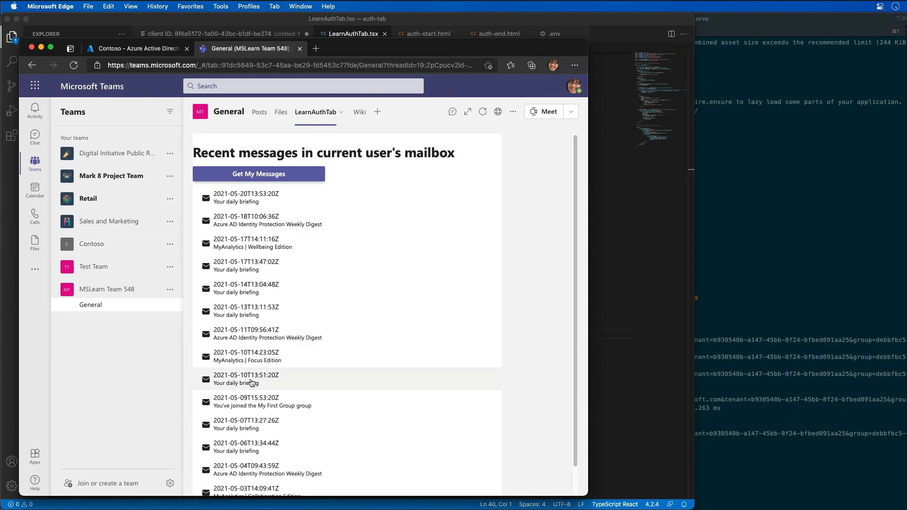
mouse_move(227, 425)
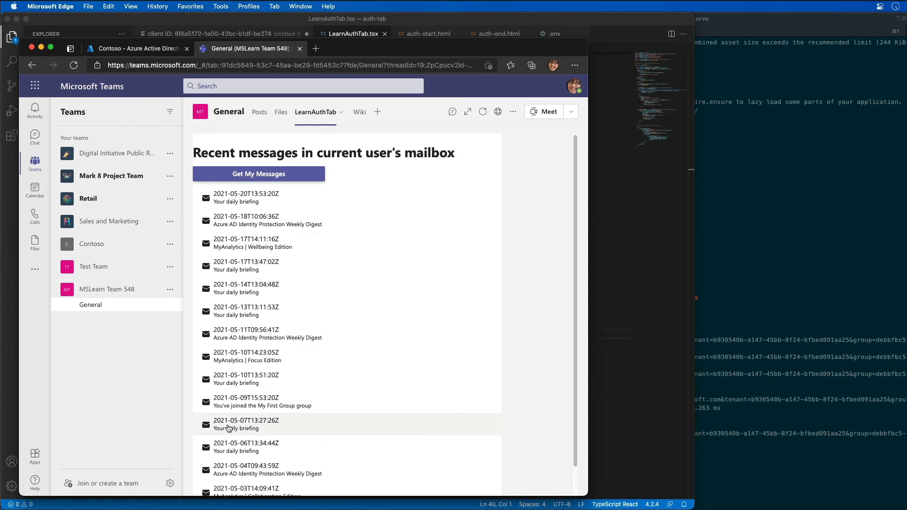